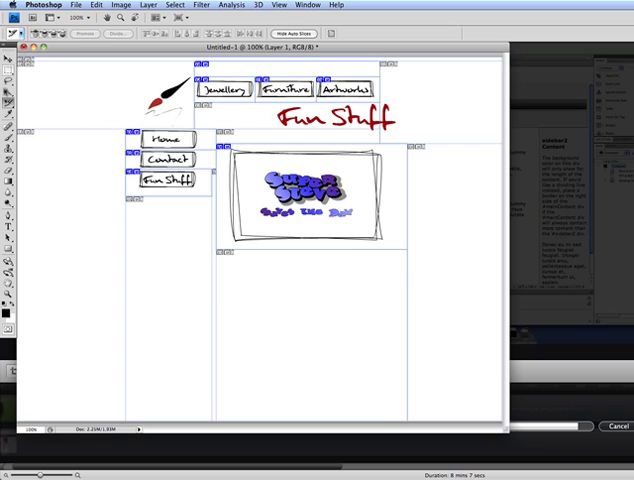
Switch to the Slice tool and draw a slice around the red Fun Stuff title.
left_click(10, 70)
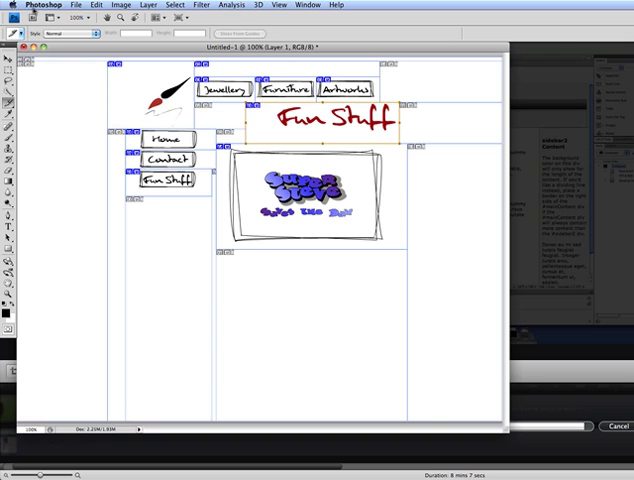
Bring up File > Save for Web & Devices for the sliced mockup.
left_click(73, 5)
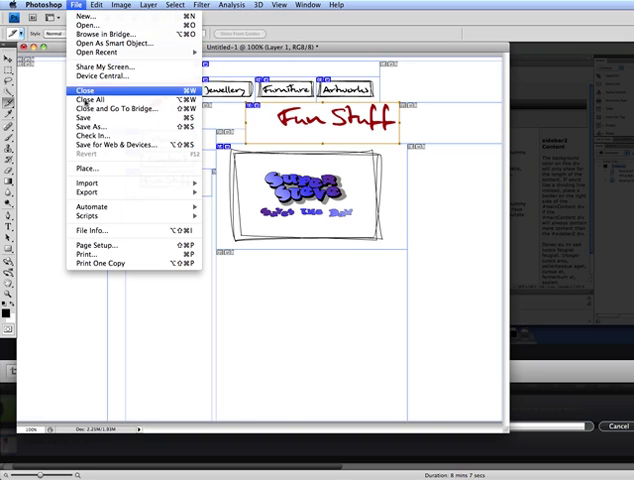
mouse_move(118, 144)
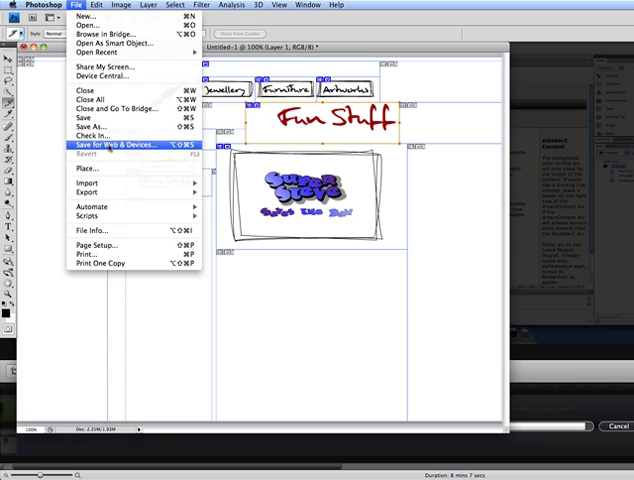
left_click(110, 144)
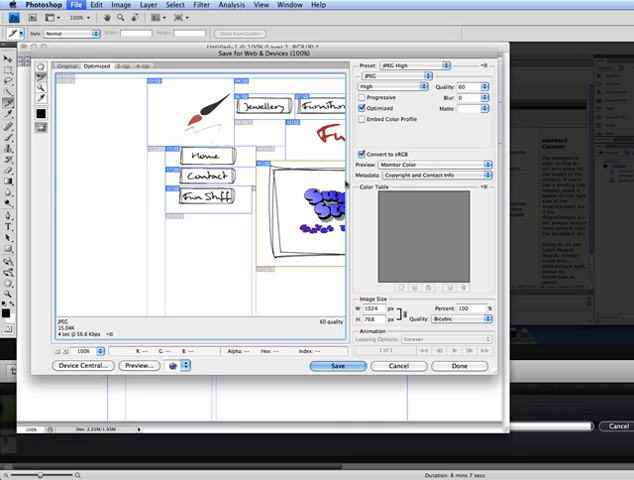
mouse_move(325, 183)
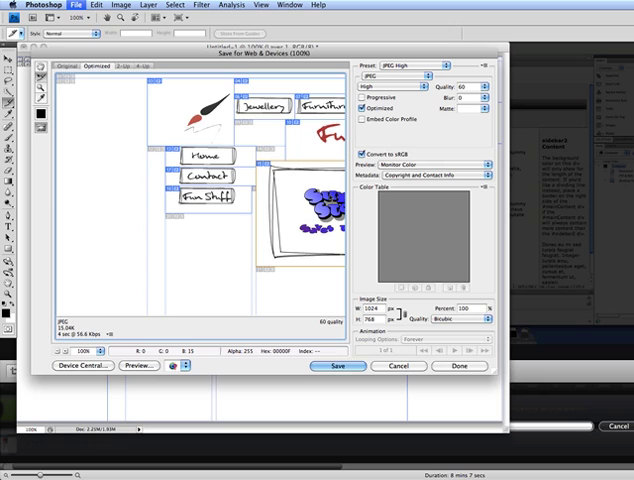
Change the slice optimization preset to GIF and select a slice in the preview.
left_click(388, 85)
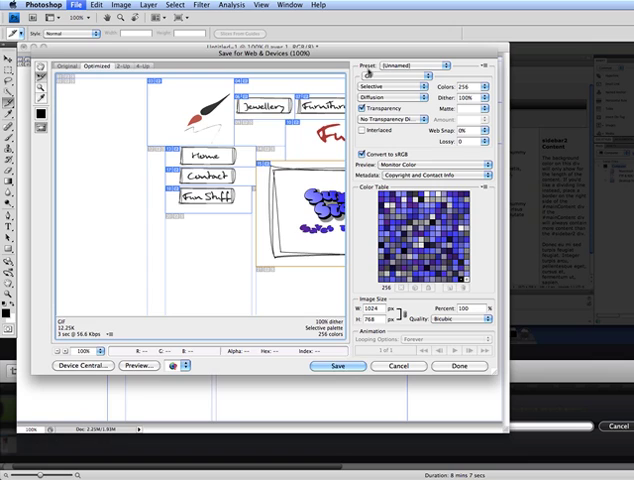
left_click(388, 73)
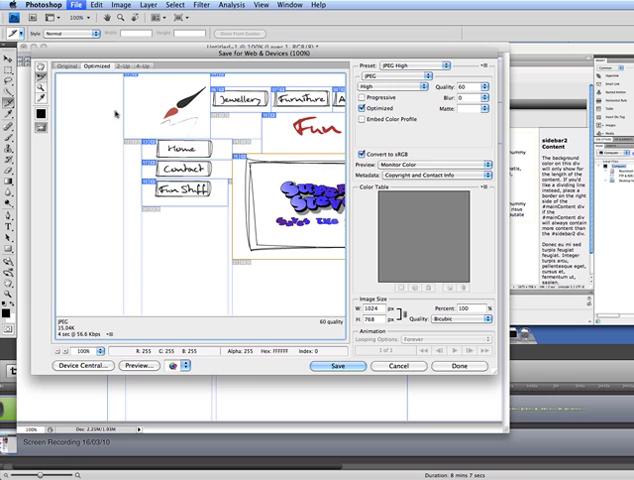
left_click(327, 366)
type("index.html")
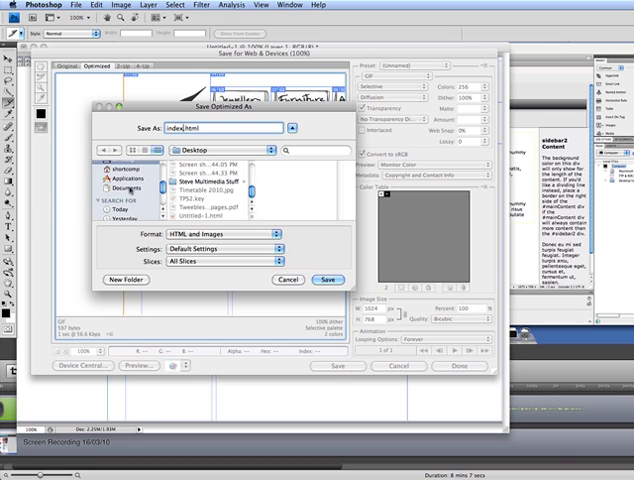
Save index.html and its images into Documents > website, replacing the existing page.
left_click(126, 185)
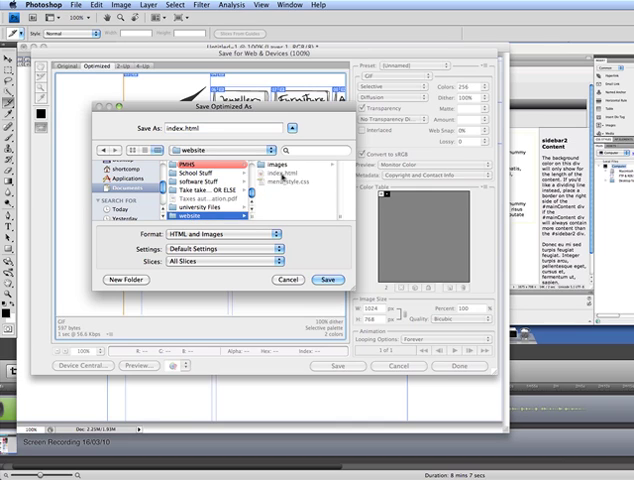
left_click(210, 227)
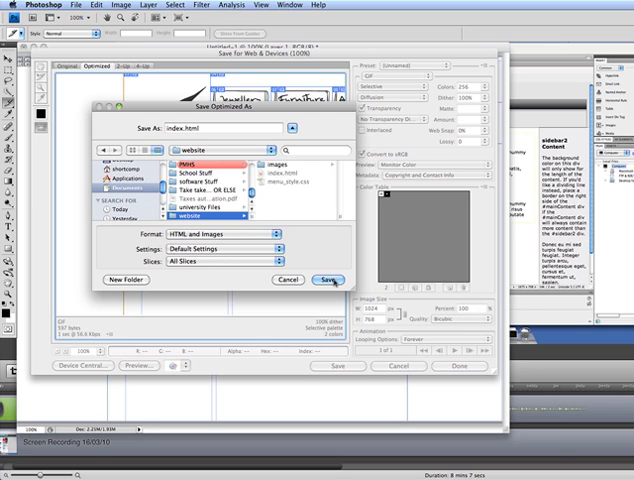
left_click(327, 280)
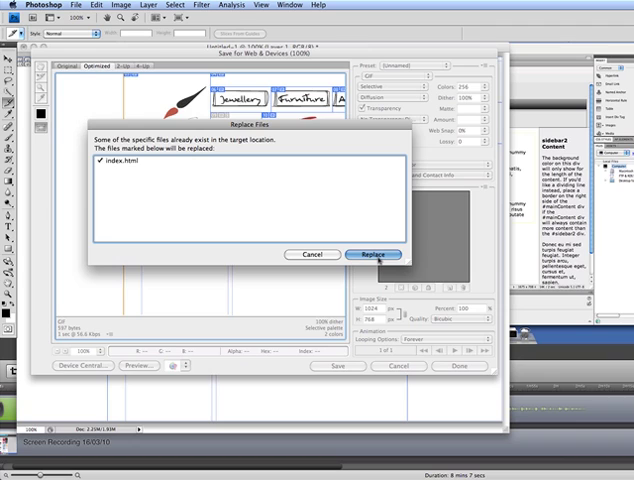
left_click(372, 254)
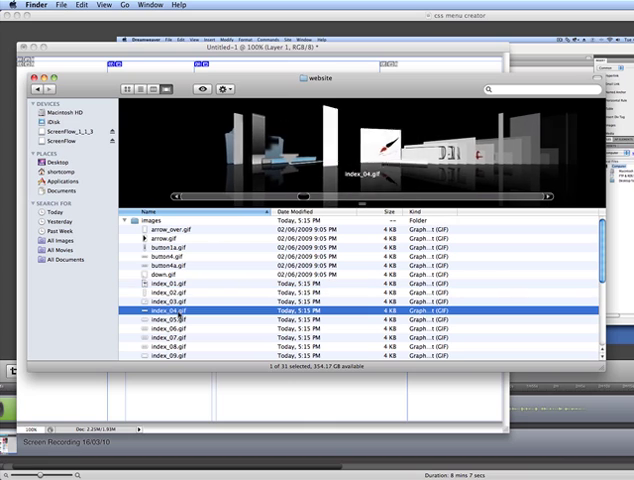
Preview the index_03 and index_07 GIF slices, then collapse the images folder.
left_click(174, 310)
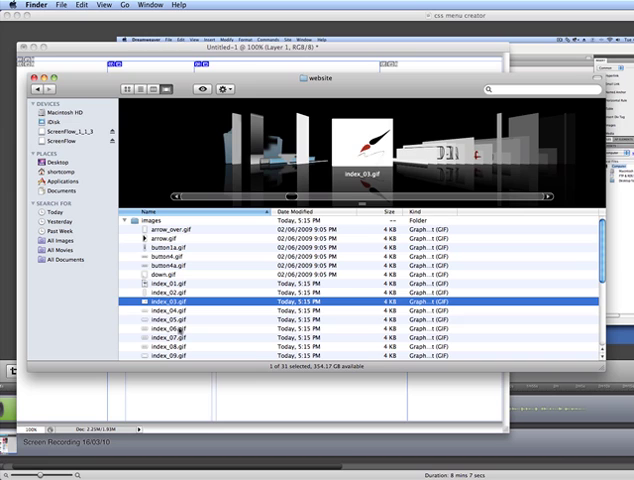
left_click(175, 338)
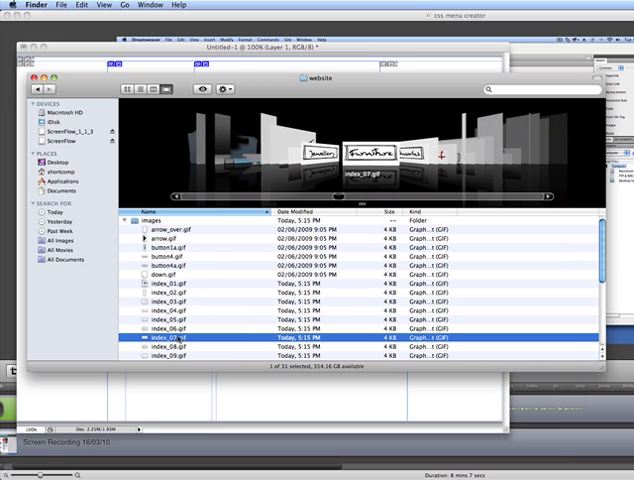
scroll("down", 3)
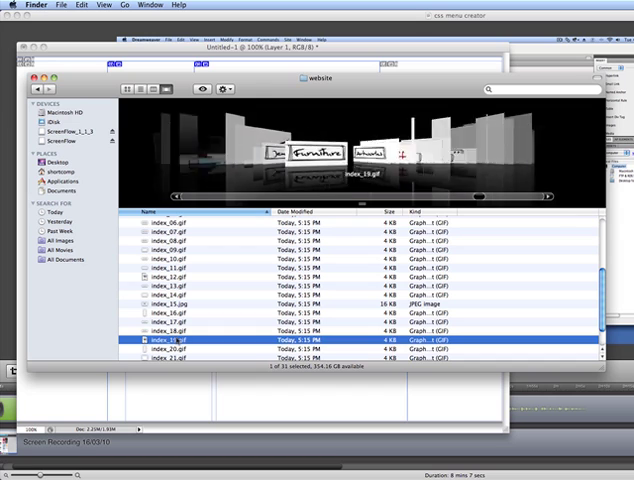
left_click(170, 323)
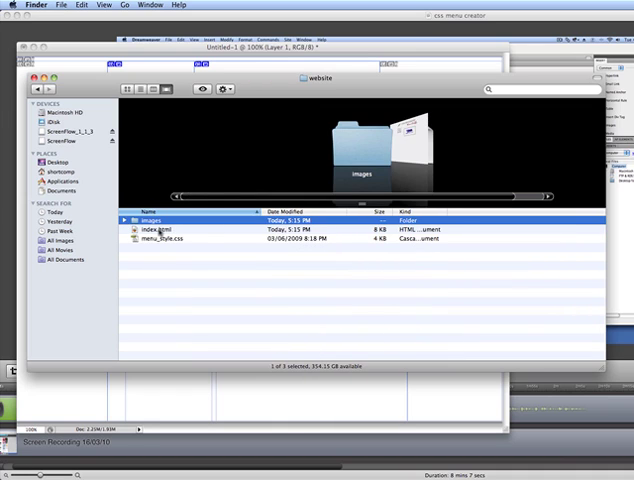
Select index.html and bring up its Open With application list.
left_click(160, 229)
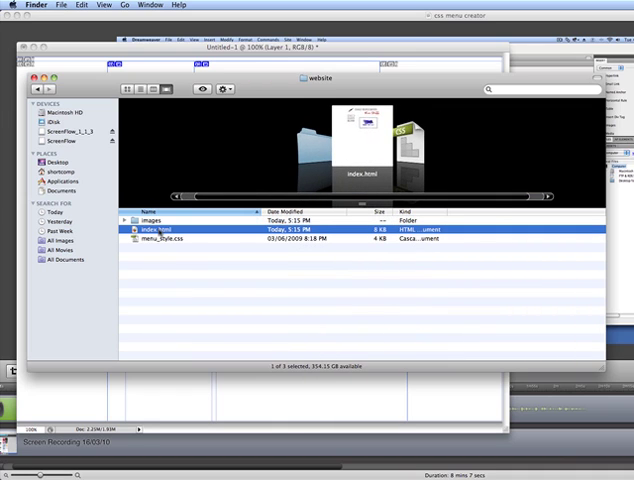
right_click(175, 230)
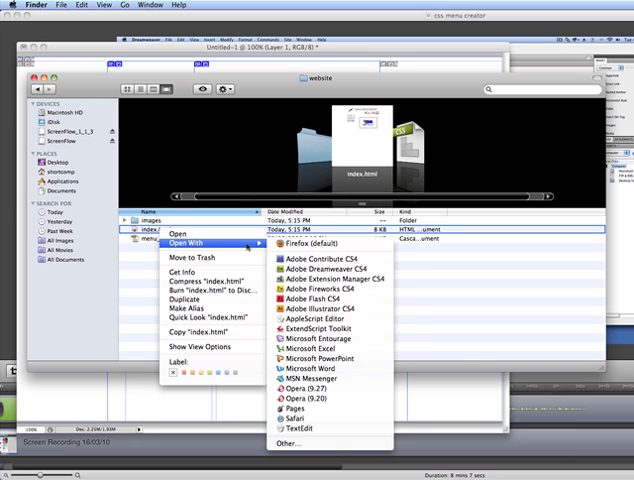
mouse_move(318, 277)
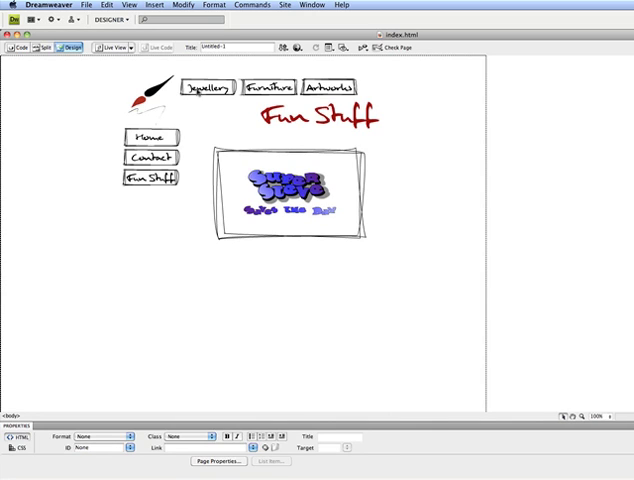
Give the Contact button a mailto email link and preview the page in Firefox.
left_click(203, 87)
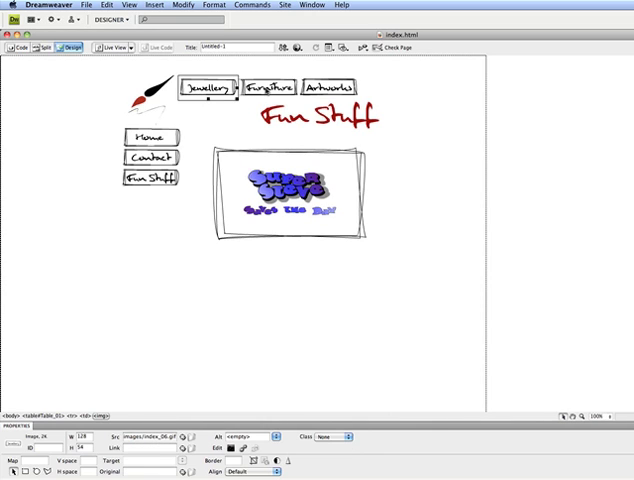
left_click(267, 88)
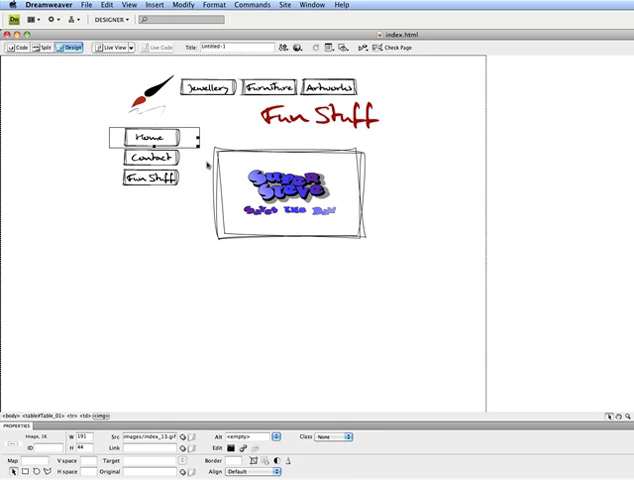
mouse_move(158, 365)
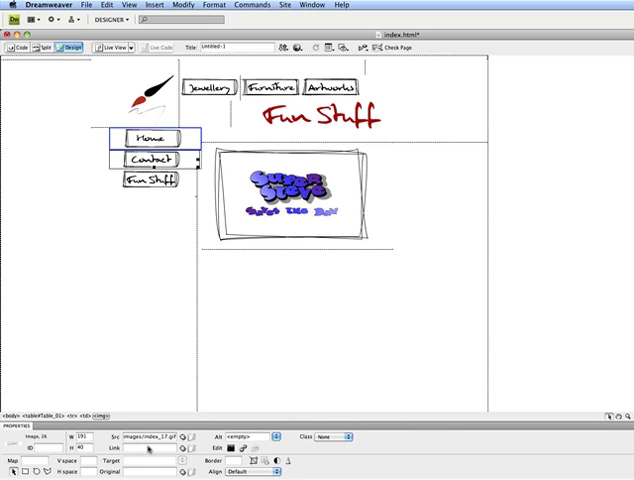
type("contact.ht")
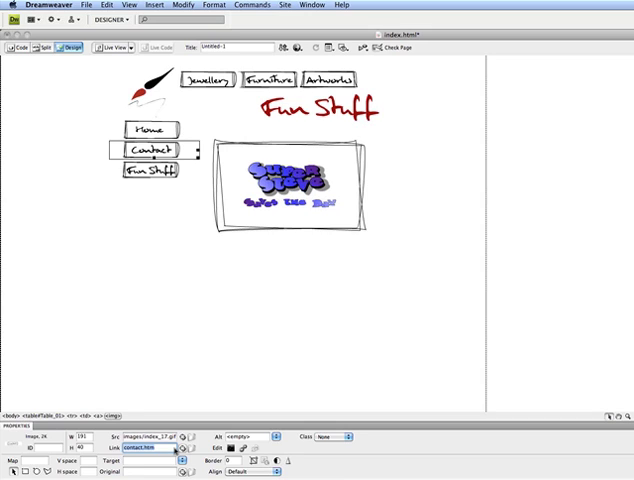
type("mail.com")
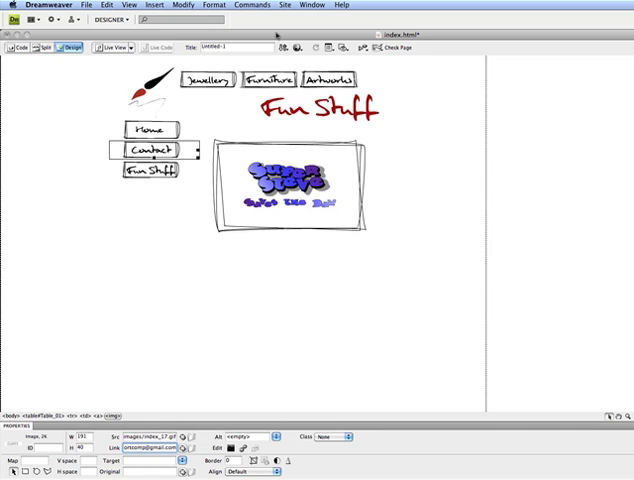
left_click(293, 47)
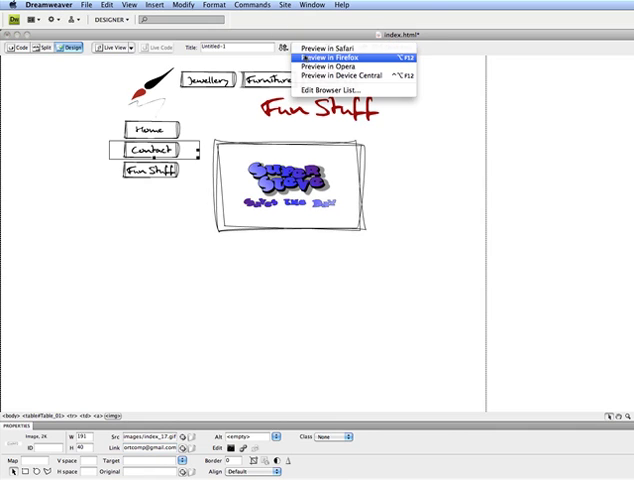
left_click(329, 59)
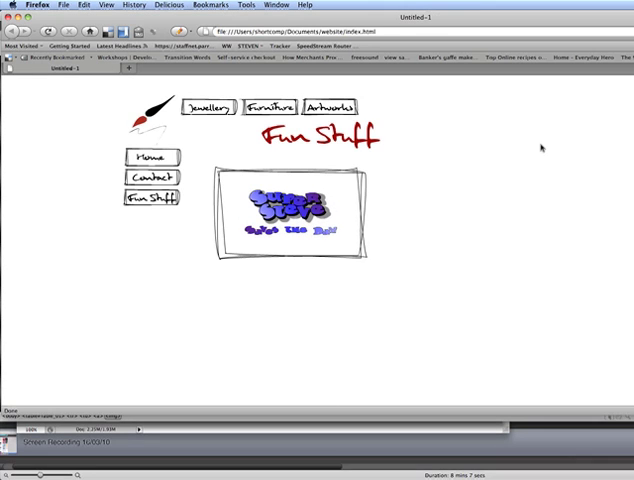